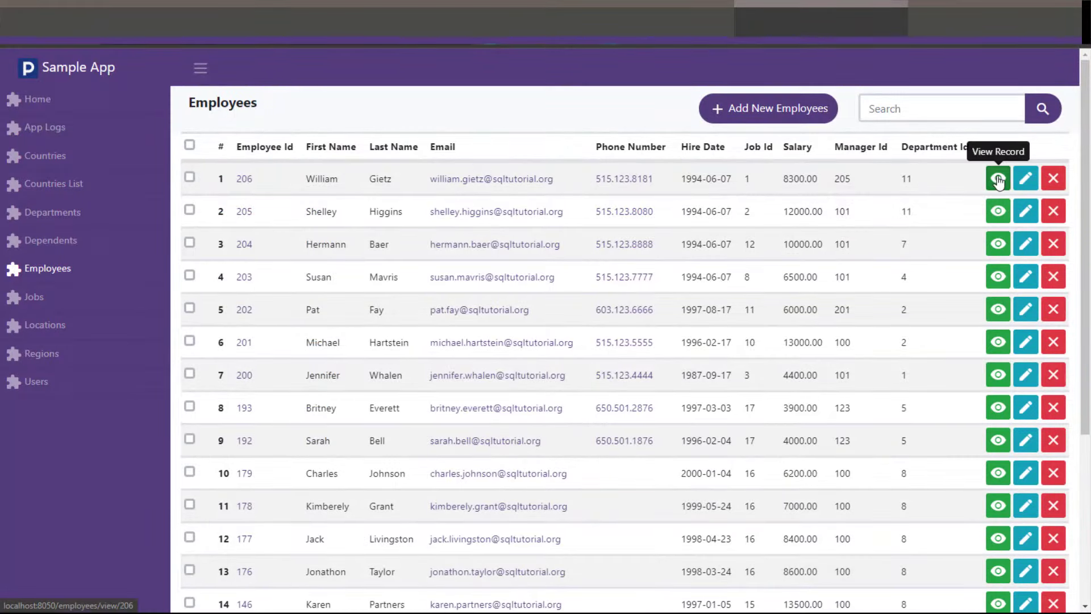
Choose Users as the login and registration table in the Login And Registration Setup dialog
scroll(down, 3)
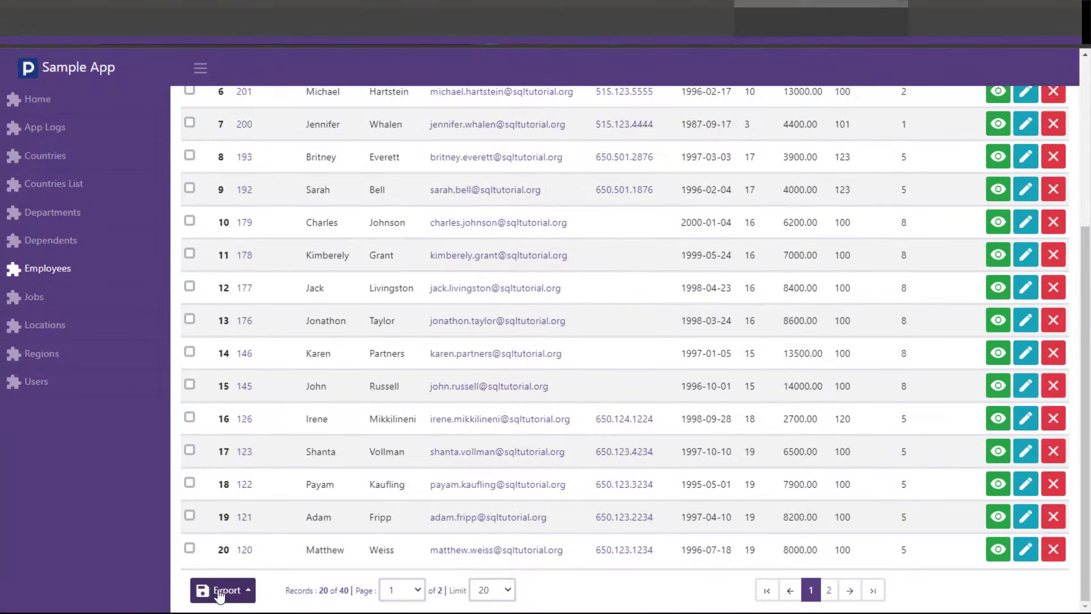
click(221, 590)
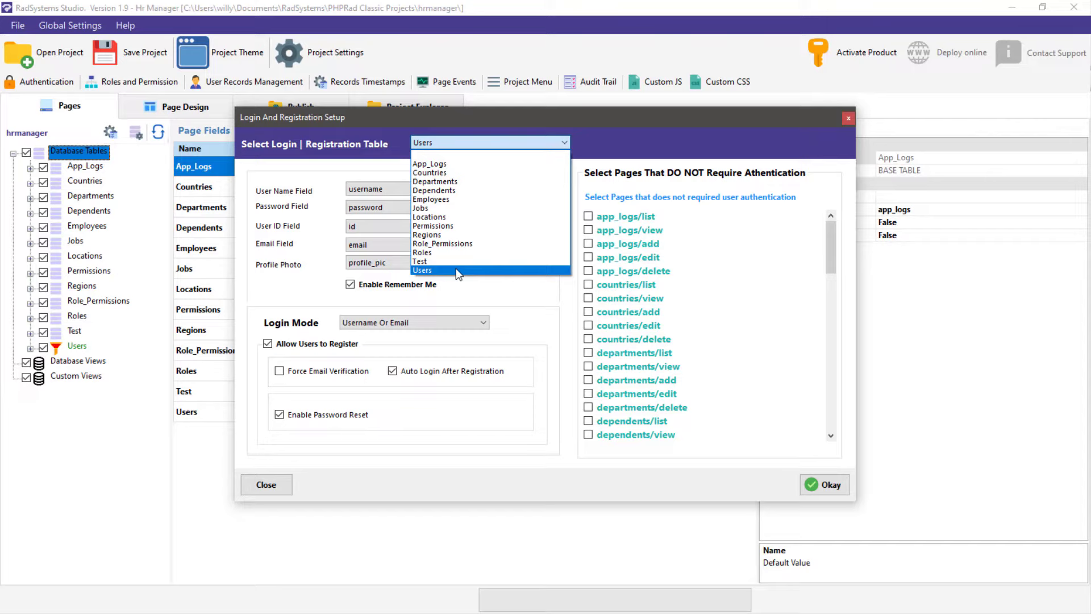
click(423, 271)
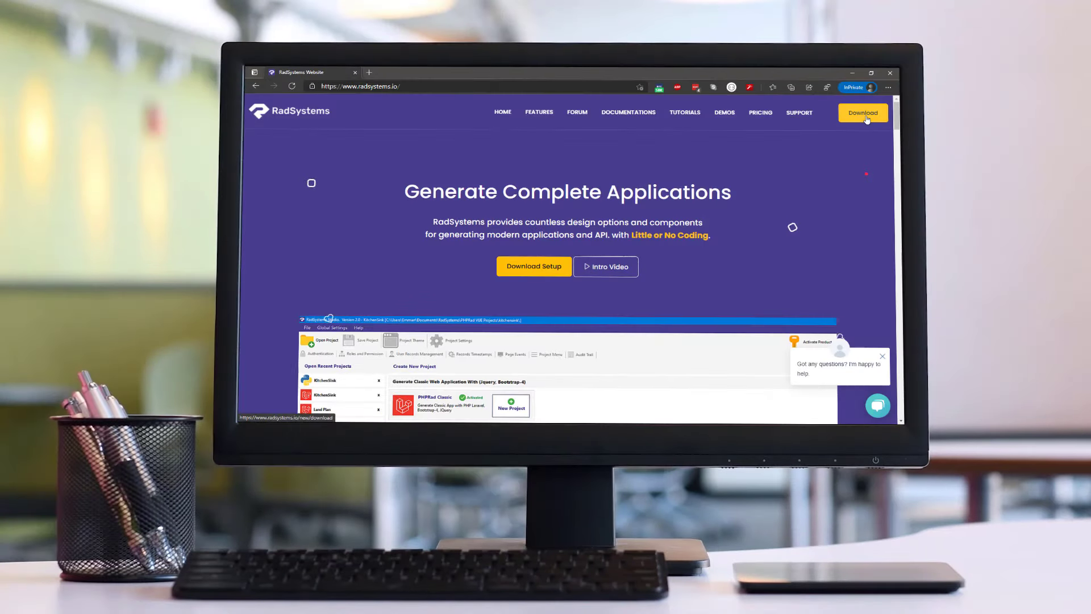
Go to the RadSystems 30-day free trial download page from the site's navigation bar
click(863, 112)
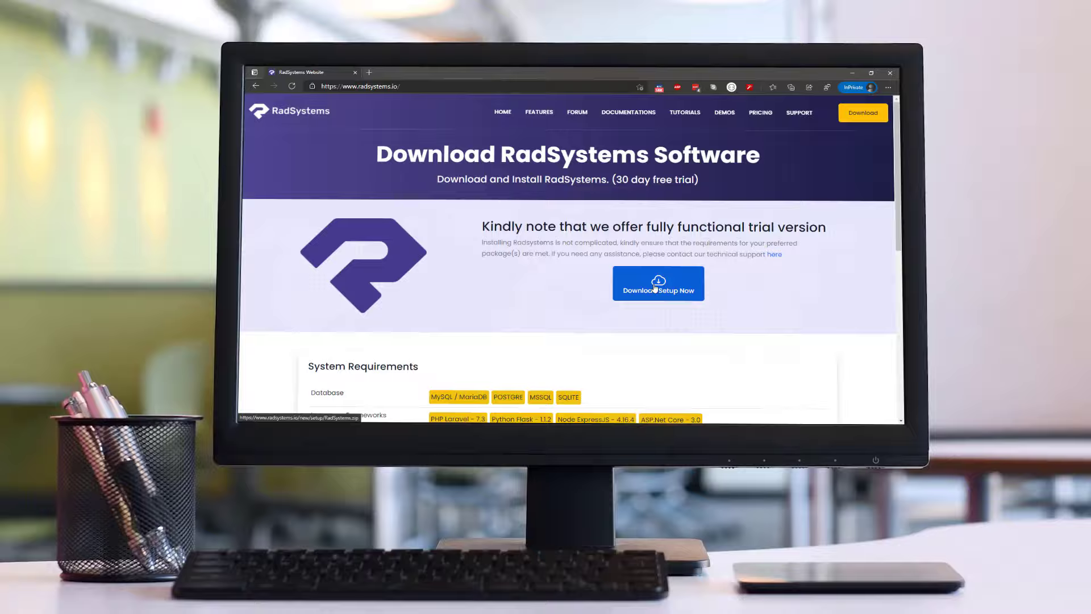